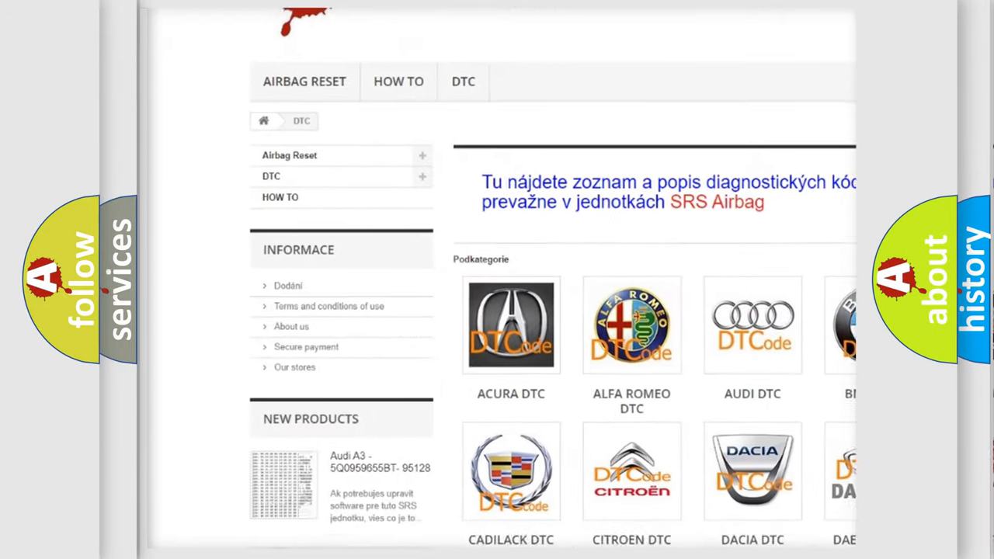
{"action": "scroll", "scroll_direction": "down", "scroll_amount": 3}
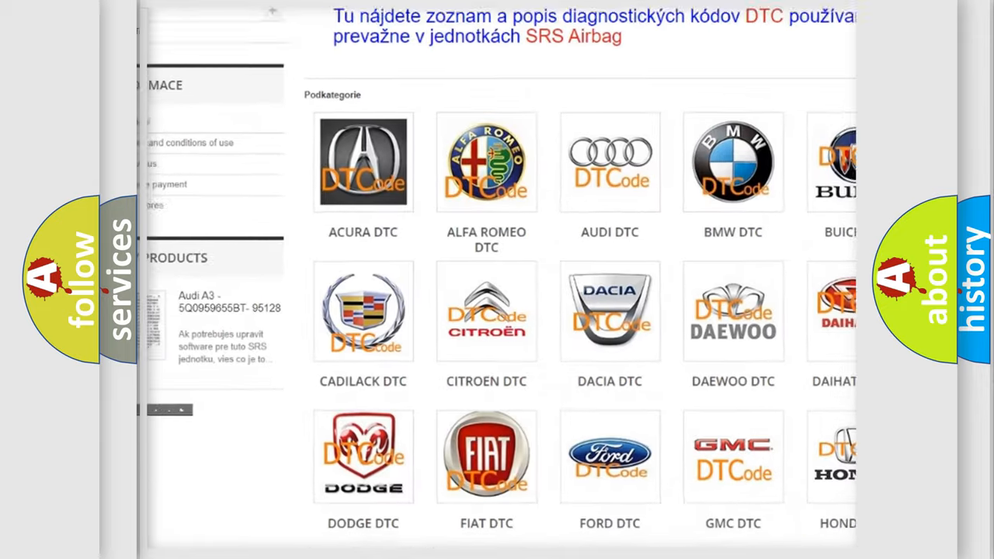
{"action": "scroll", "scroll_direction": "down", "scroll_amount": 3}
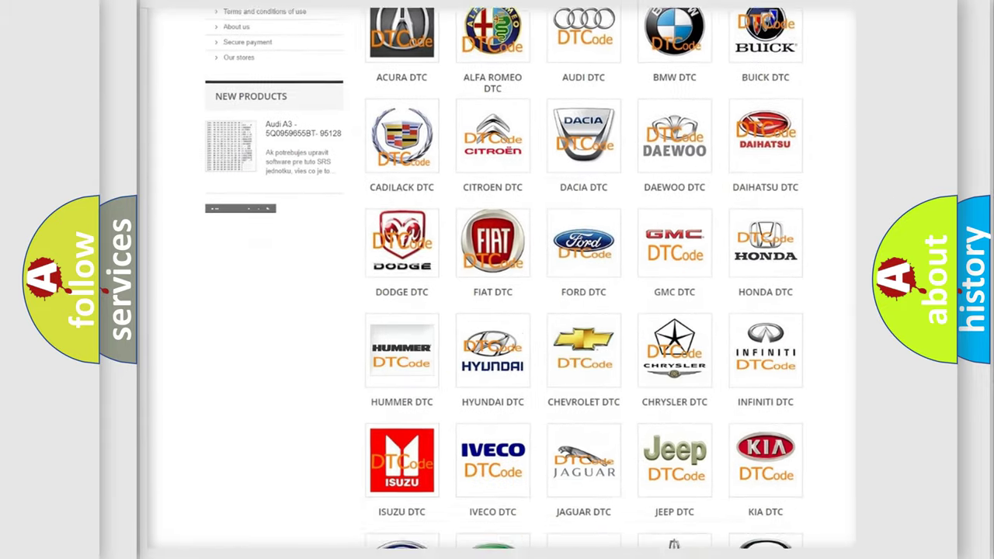
{"action": "scroll", "scroll_direction": "down", "scroll_amount": 3}
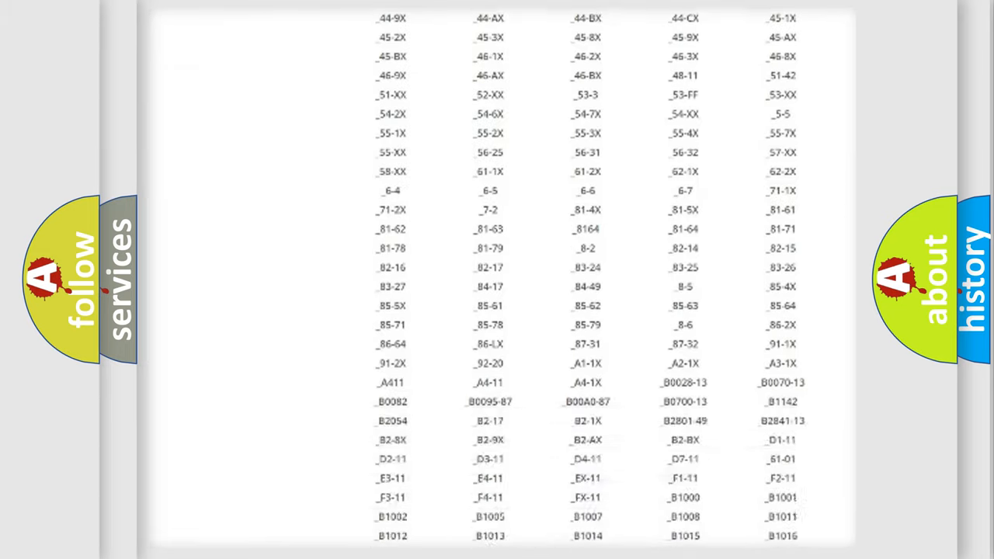
{"action": "scroll", "scroll_direction": "down", "scroll_amount": 3}
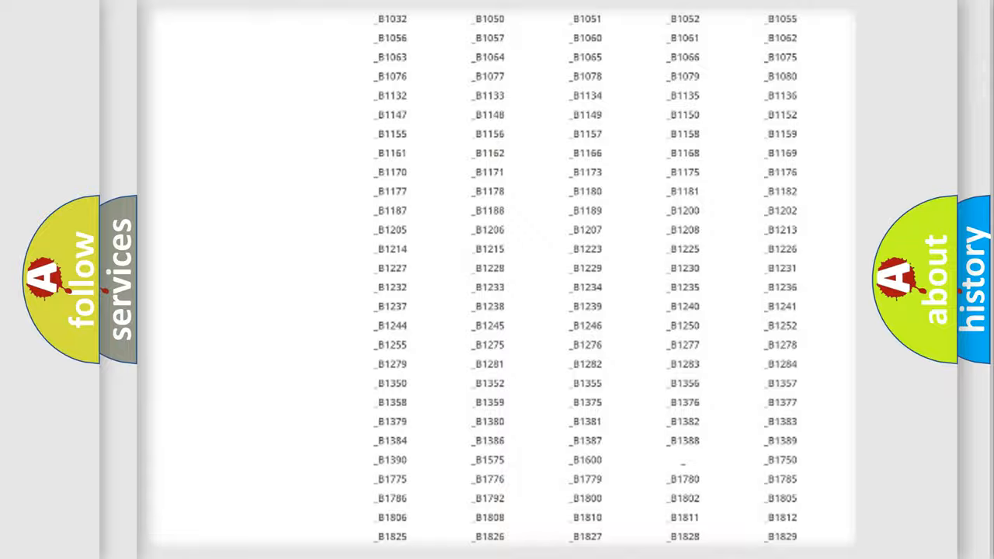